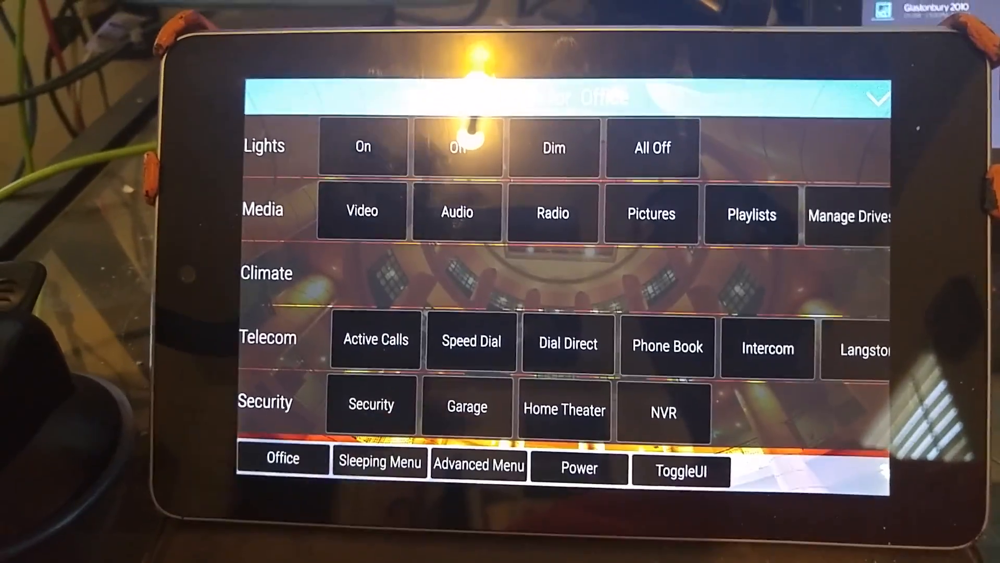
Step: Reach Application Settings via the Advanced Menu and scroll through screen saver, UI skin and size options
{"action": "left_click", "coordinate": [679, 470]}
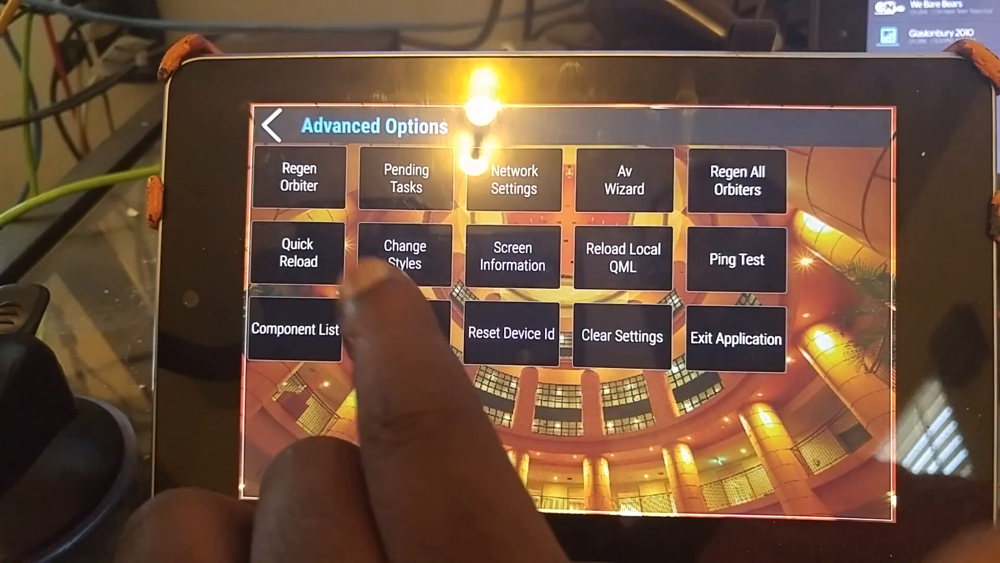
{"action": "left_click", "coordinate": [510, 257]}
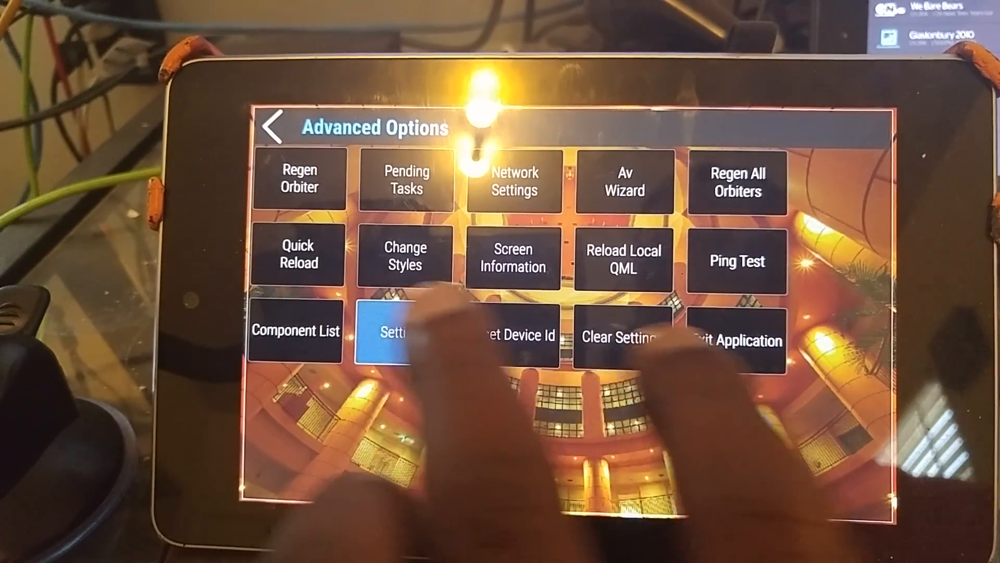
{"action": "left_click", "coordinate": [395, 331]}
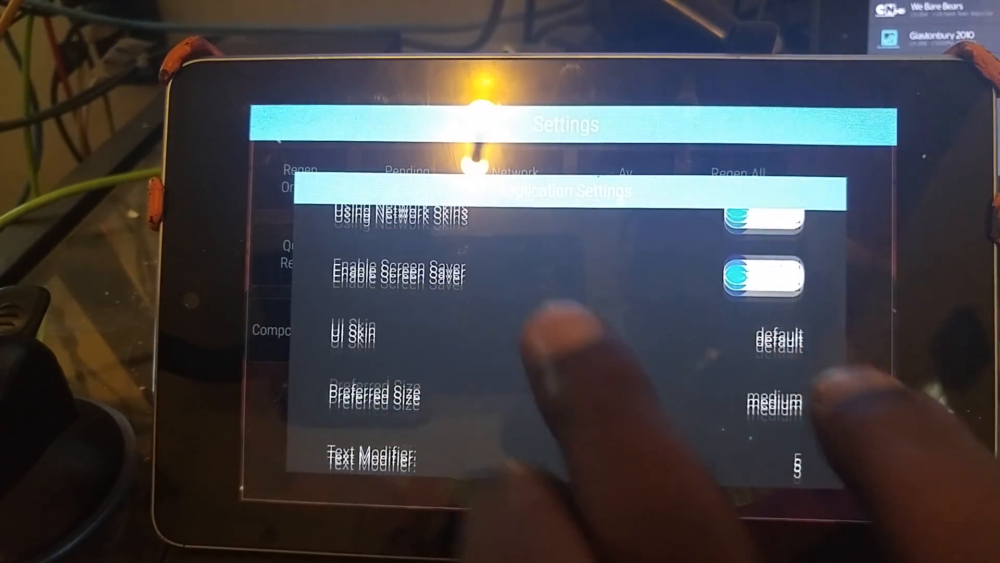
{"action": "scroll", "scroll_direction": "down", "scroll_amount": 3}
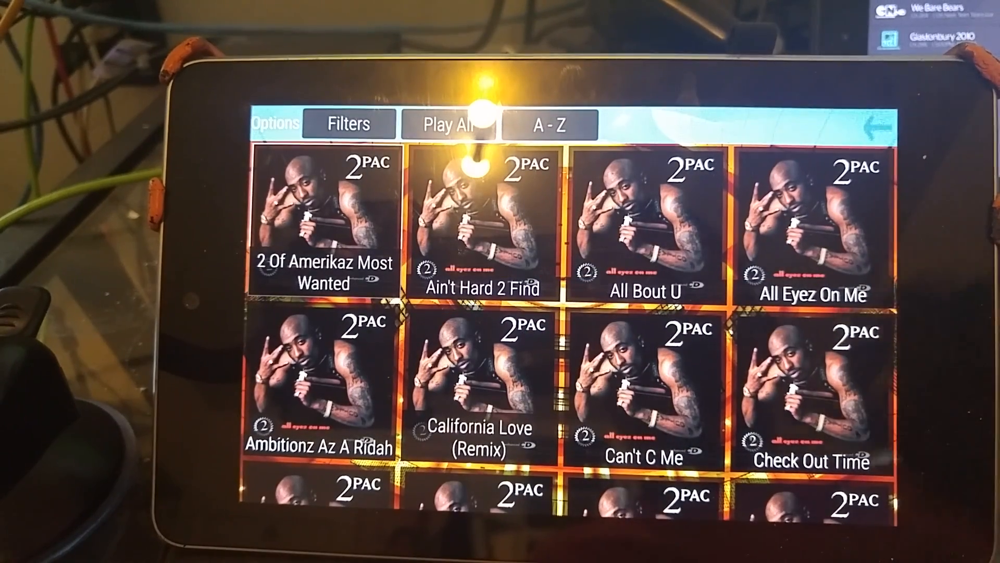
Step: View Can't C Me's details, confirm 2Pac as performer, then close back to the main screen
{"action": "left_click", "coordinate": [645, 383]}
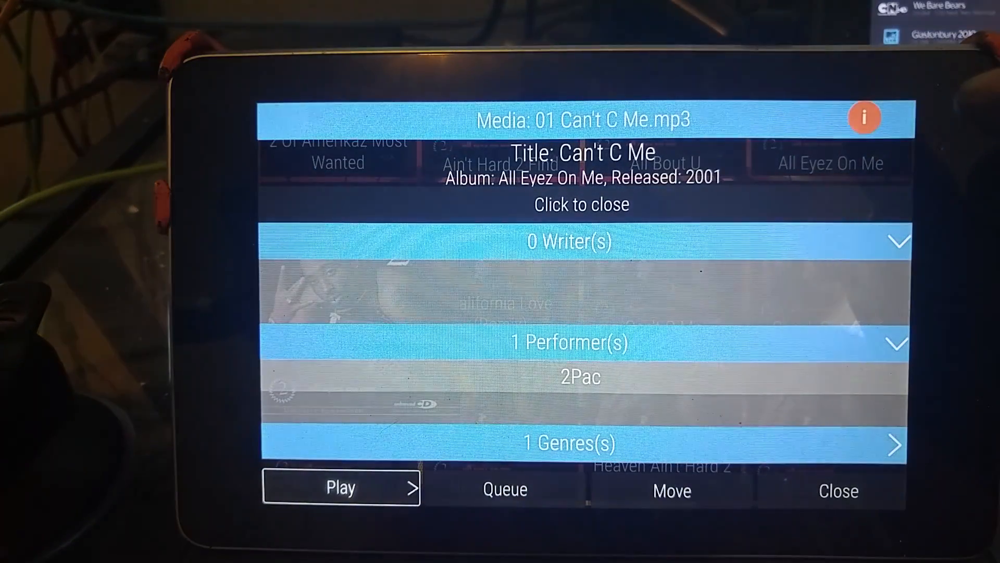
{"action": "left_click", "coordinate": [896, 342]}
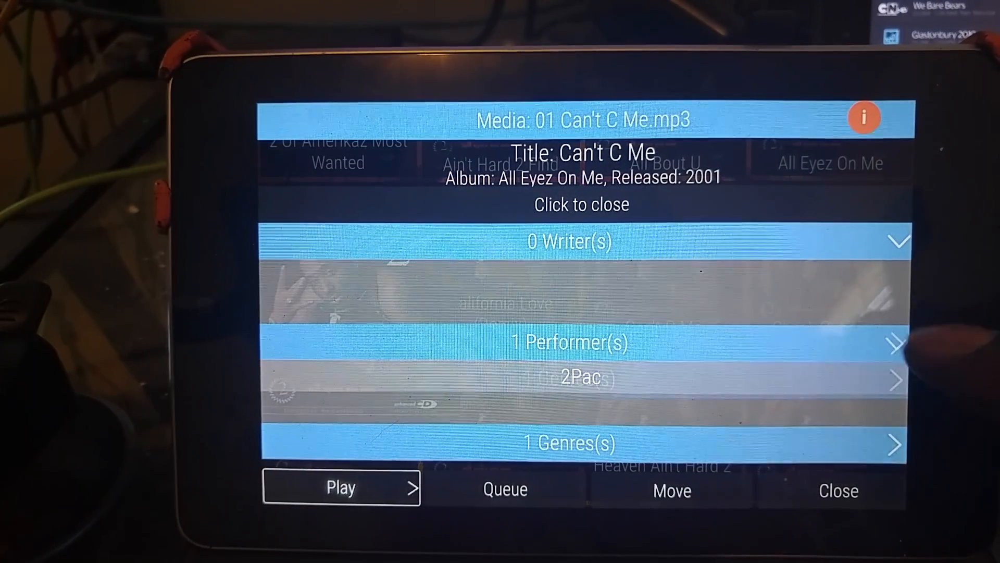
{"action": "left_click", "coordinate": [568, 343]}
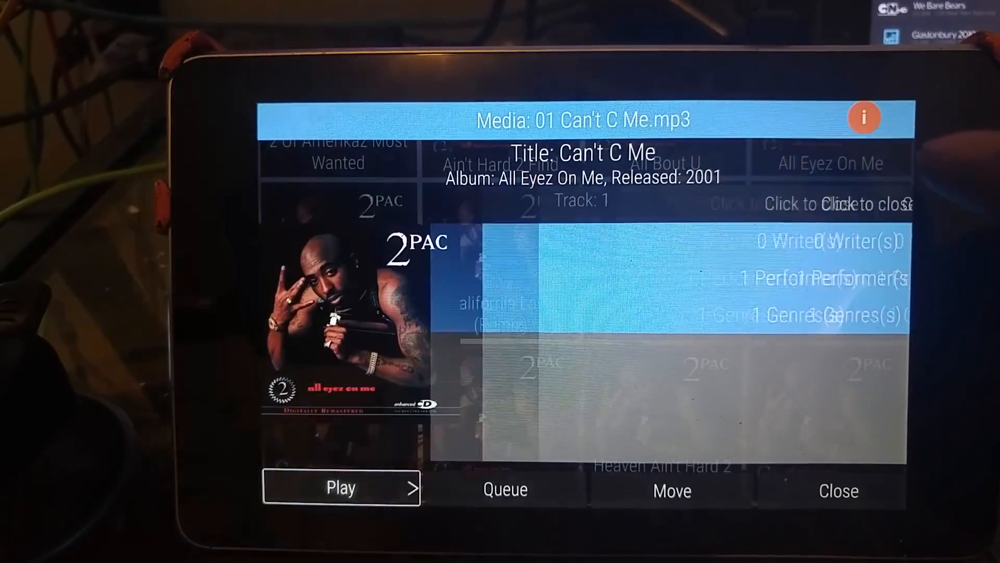
{"action": "left_click", "coordinate": [838, 491]}
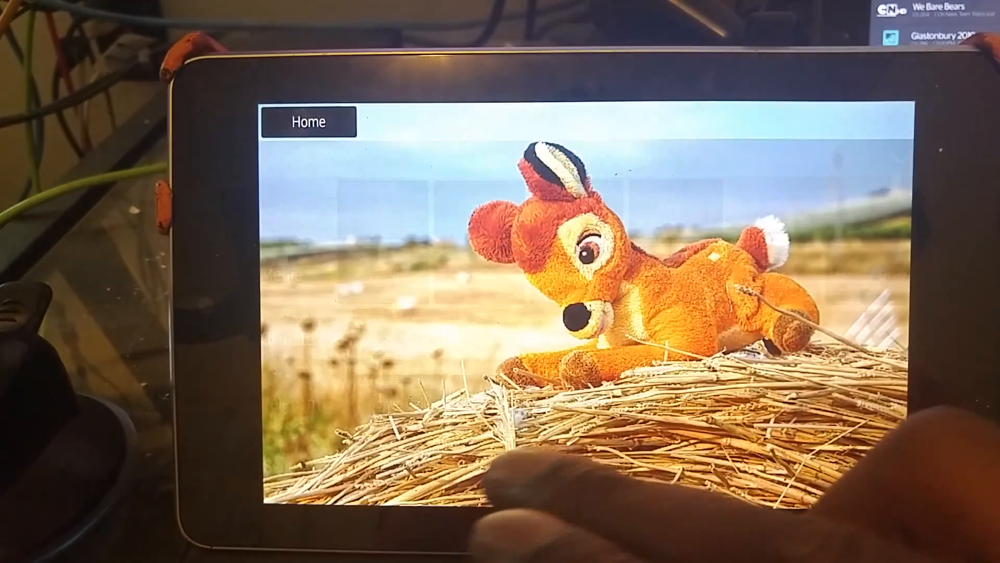
Step: Browse Video > TV Shows and bring up Black Dog Serenade's credits panel
{"action": "left_click", "coordinate": [308, 121]}
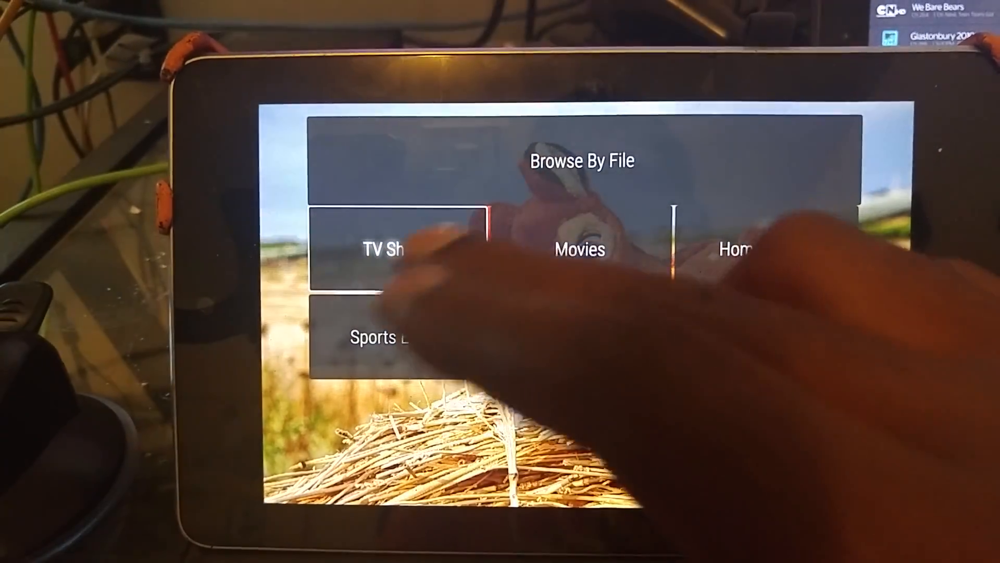
{"action": "left_click", "coordinate": [396, 249]}
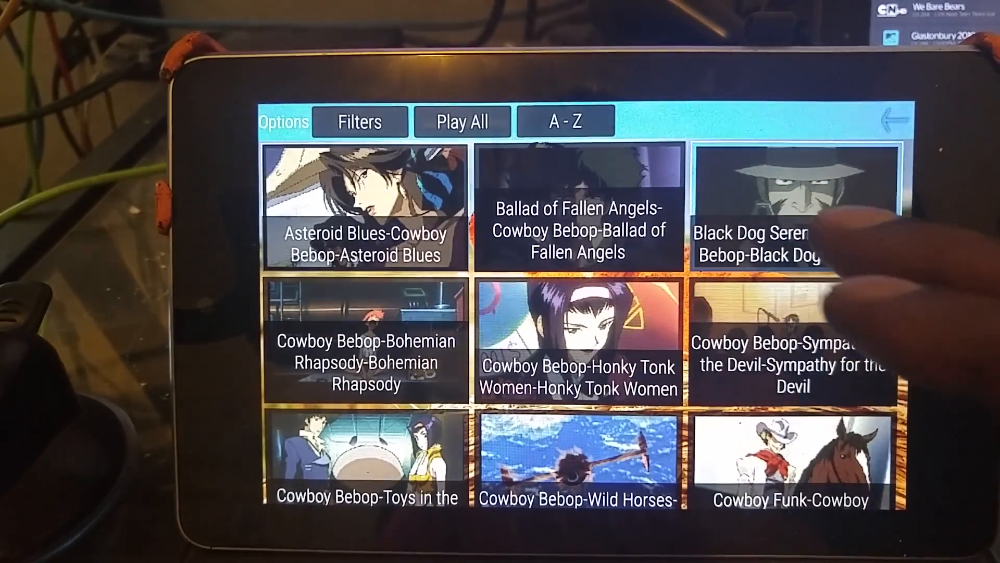
{"action": "left_click", "coordinate": [799, 204]}
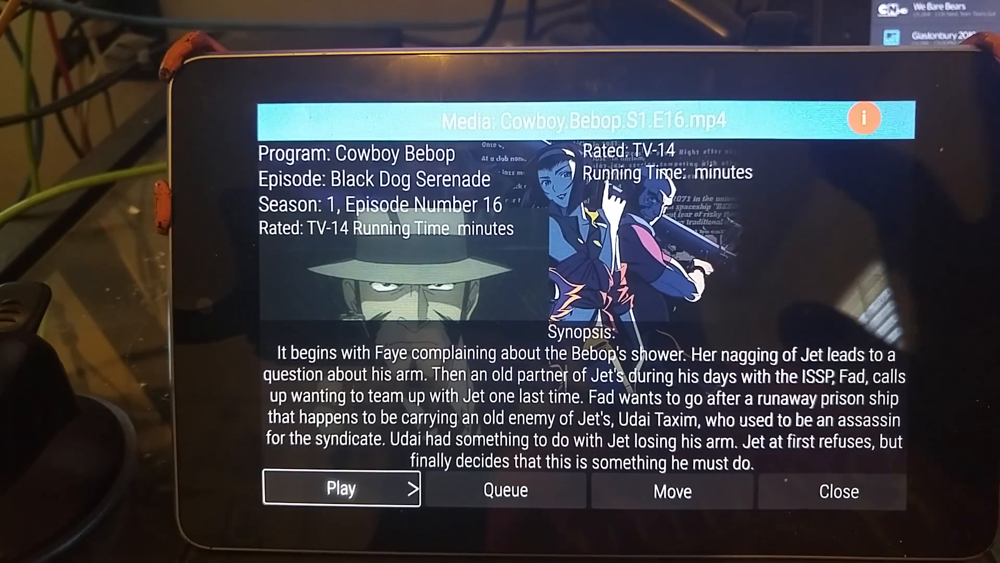
{"action": "left_click", "coordinate": [865, 119]}
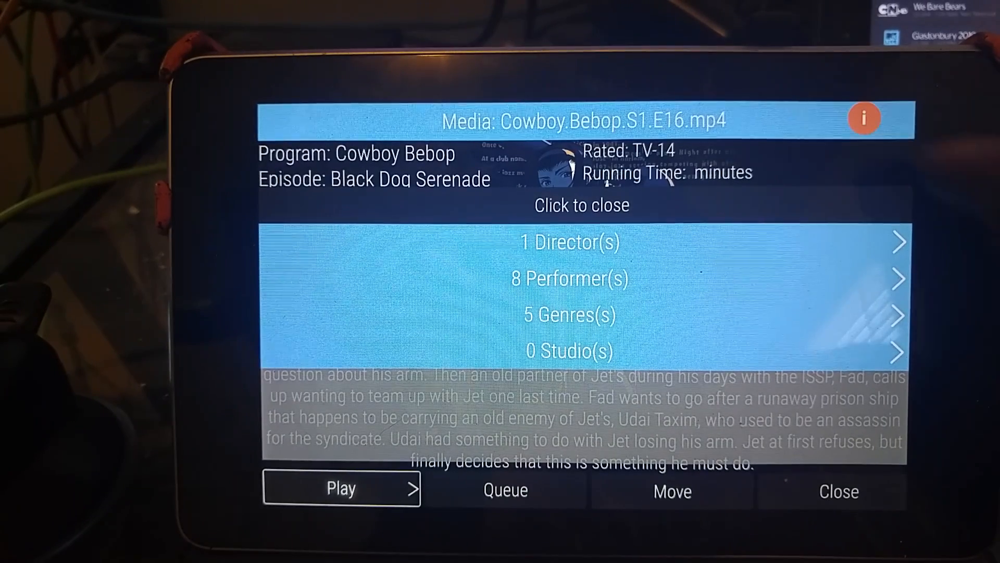
Step: Review the episode's performers and genres, restore the synopsis and close the details
{"action": "left_click", "coordinate": [569, 278]}
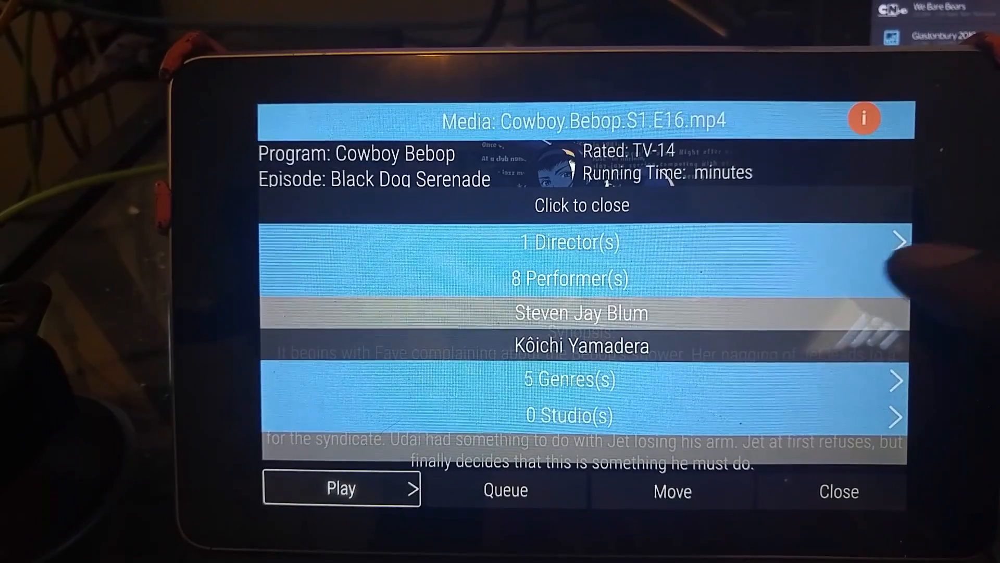
{"action": "left_click", "coordinate": [569, 378]}
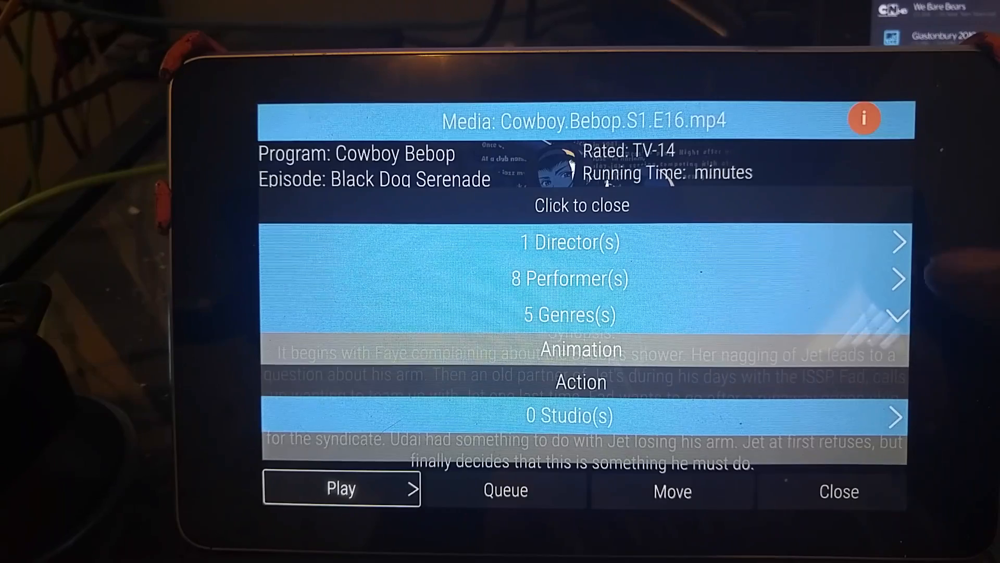
{"action": "left_click", "coordinate": [581, 205]}
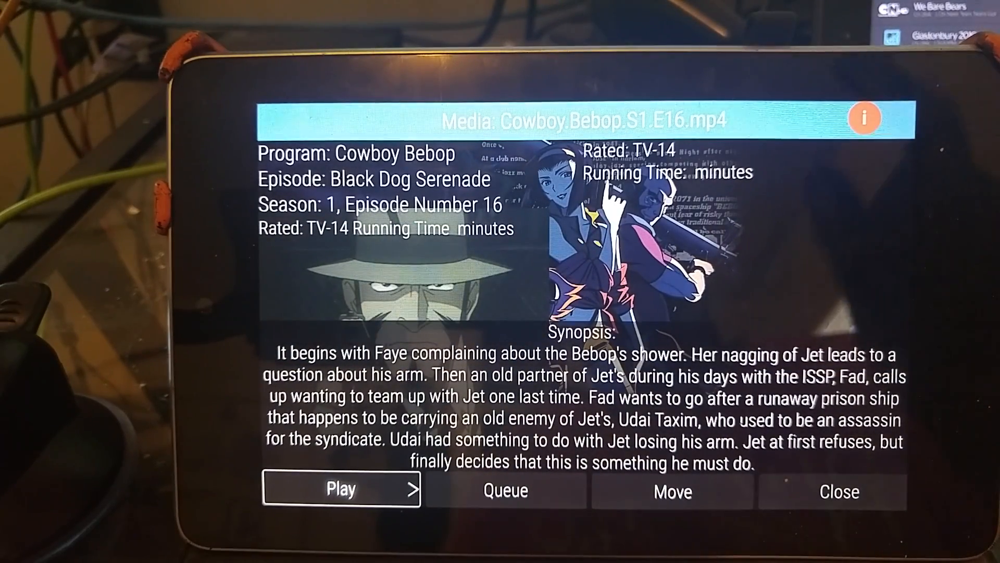
{"action": "left_click", "coordinate": [838, 490]}
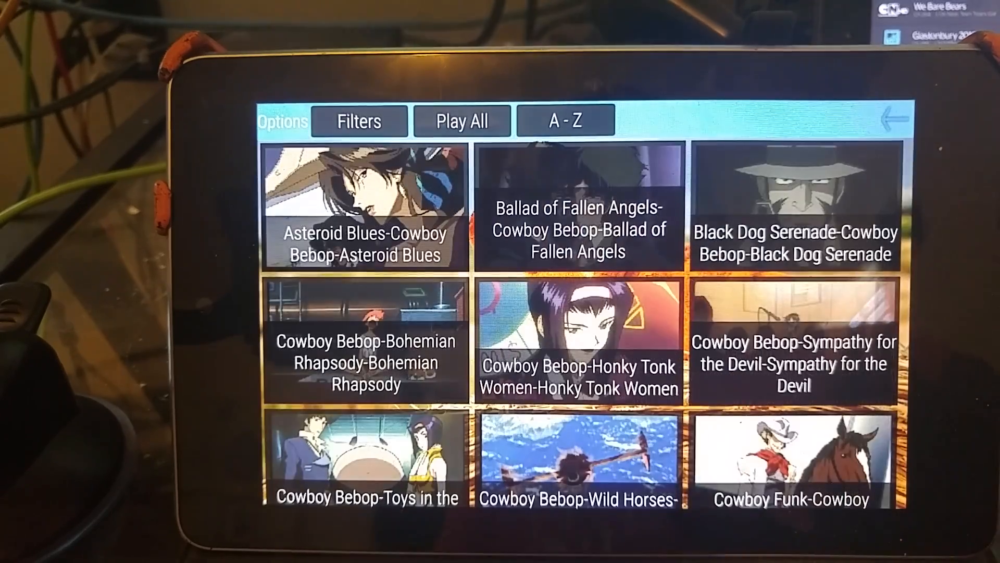
Step: Switch to Movies and bring up Battlestar Galactica: Razor's credits with its director
{"action": "left_click", "coordinate": [358, 121]}
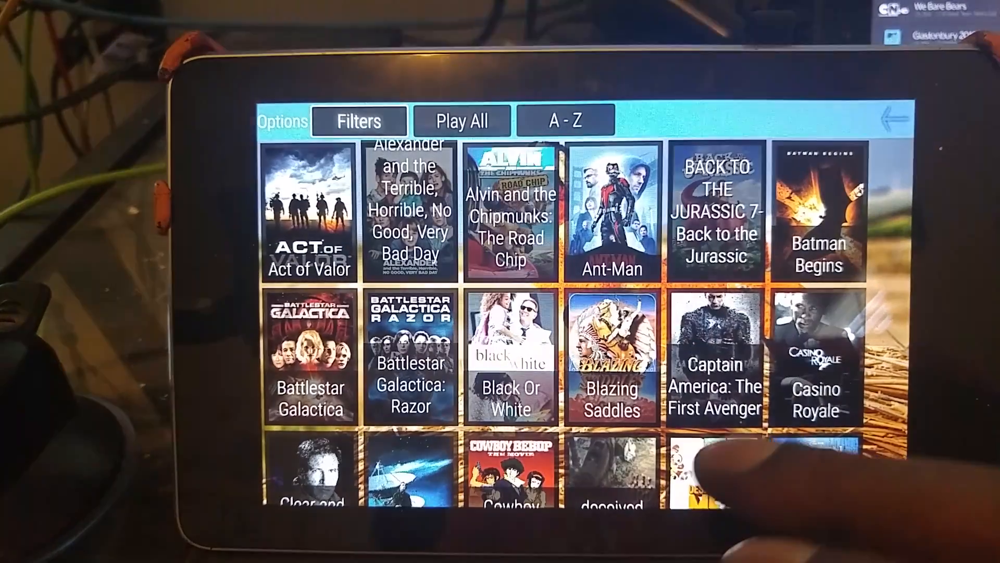
{"action": "left_click", "coordinate": [410, 354]}
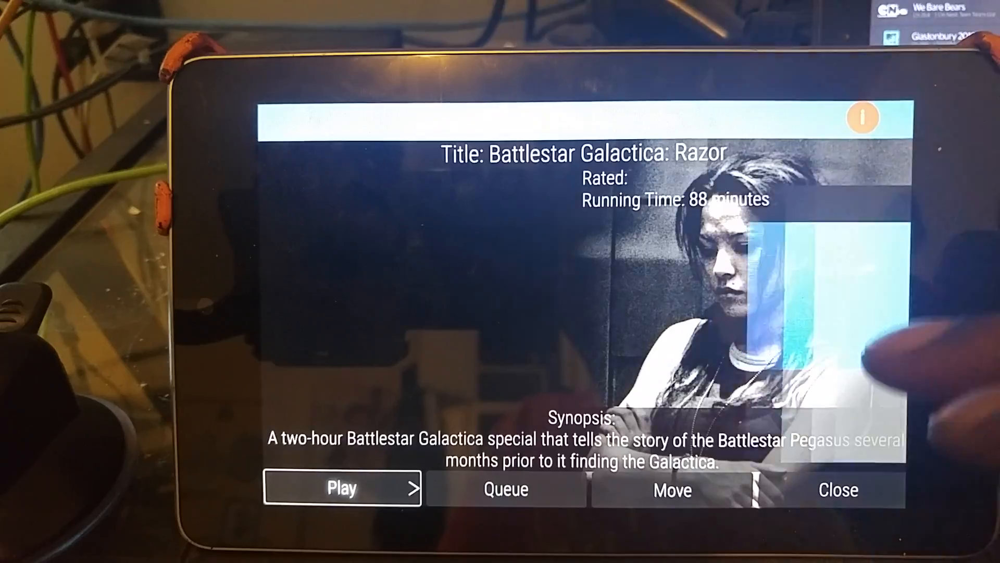
{"action": "left_click", "coordinate": [862, 118]}
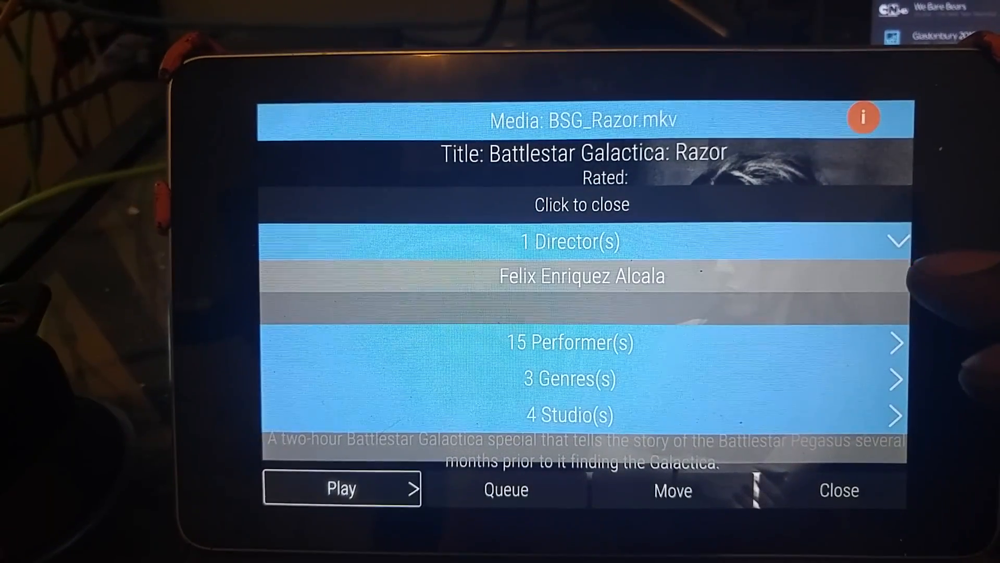
Step: View the movie's genres (Thriller, Action) and return to the movie list
{"action": "left_click", "coordinate": [568, 378]}
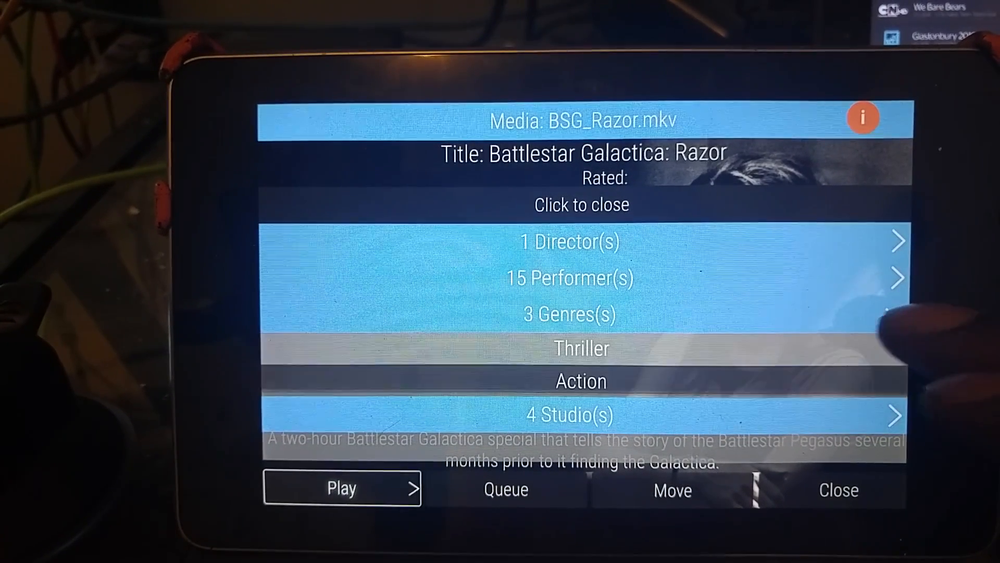
{"action": "left_click", "coordinate": [569, 241]}
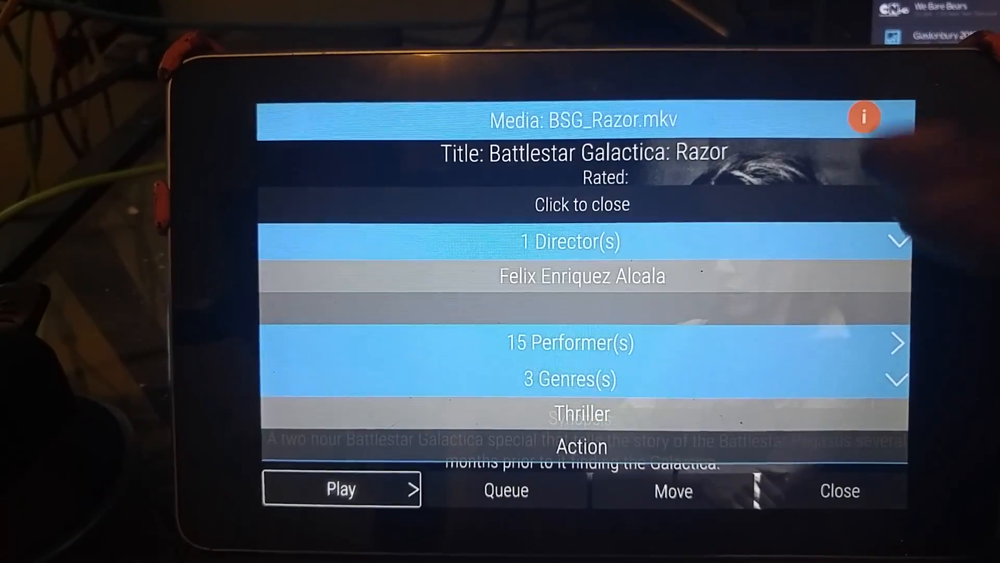
{"action": "left_click", "coordinate": [581, 204]}
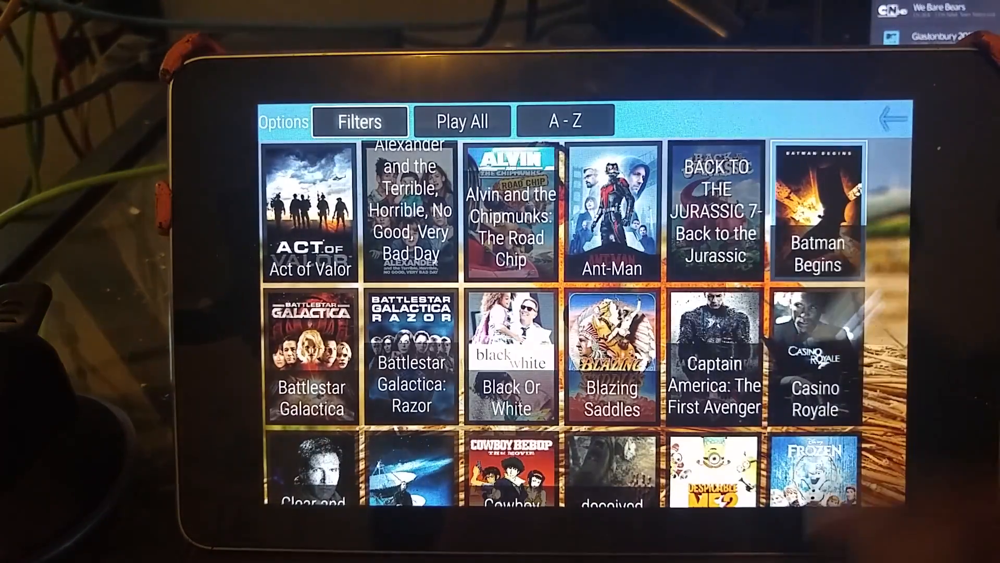
Step: View Batman Begins' genres (Action, Crime) and studios in its credits panel
{"action": "left_click", "coordinate": [817, 211]}
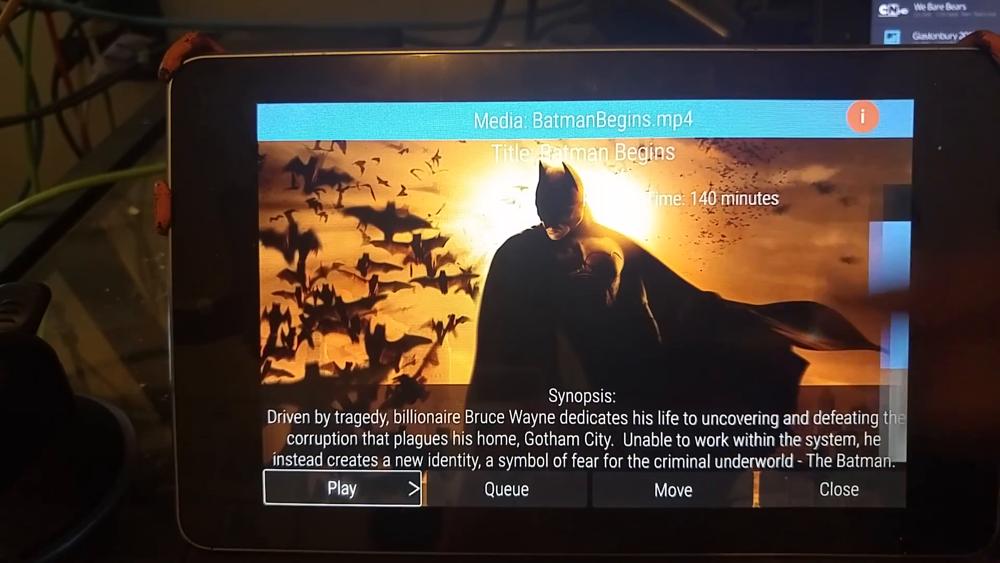
{"action": "left_click", "coordinate": [861, 117]}
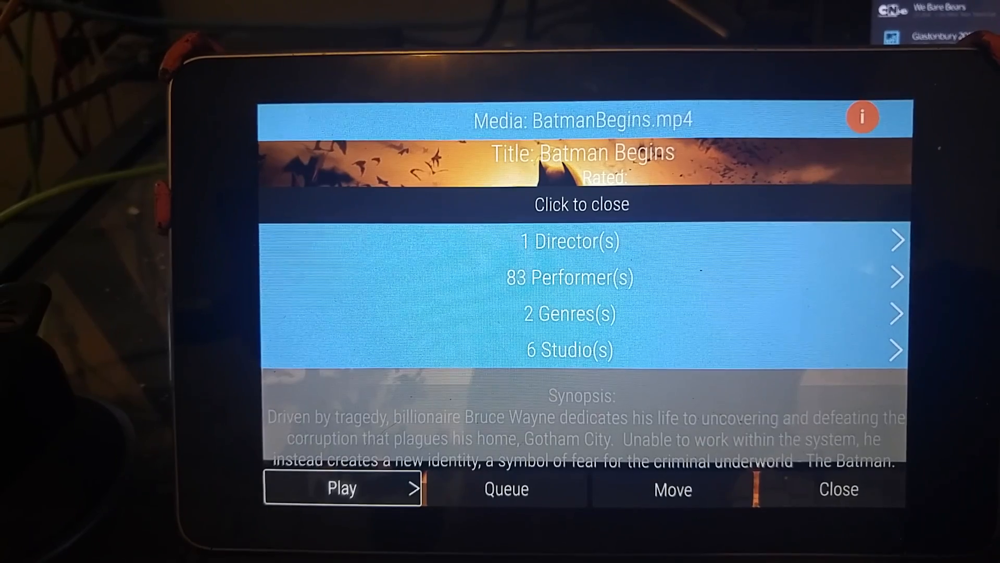
{"action": "left_click", "coordinate": [569, 314]}
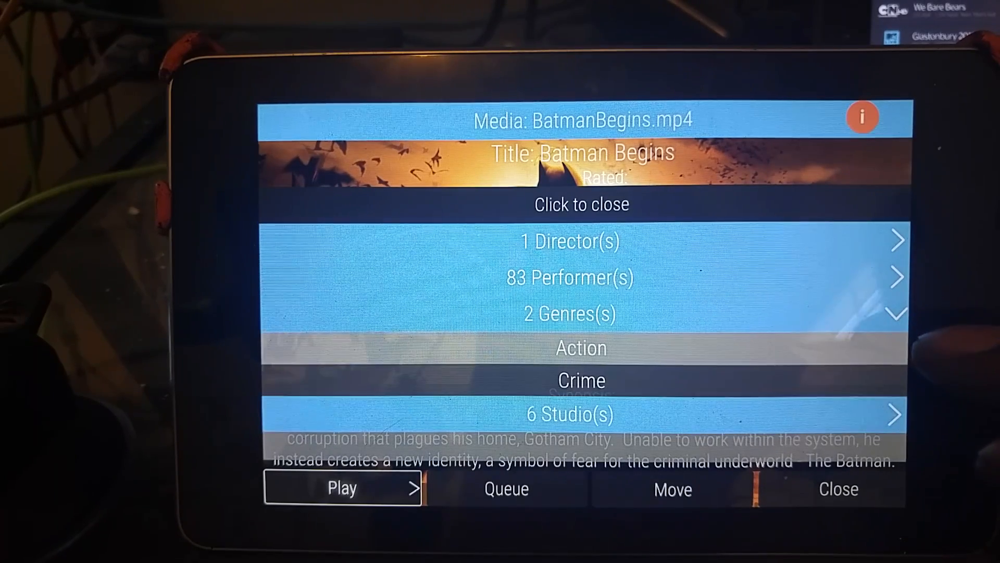
{"action": "left_click", "coordinate": [569, 414]}
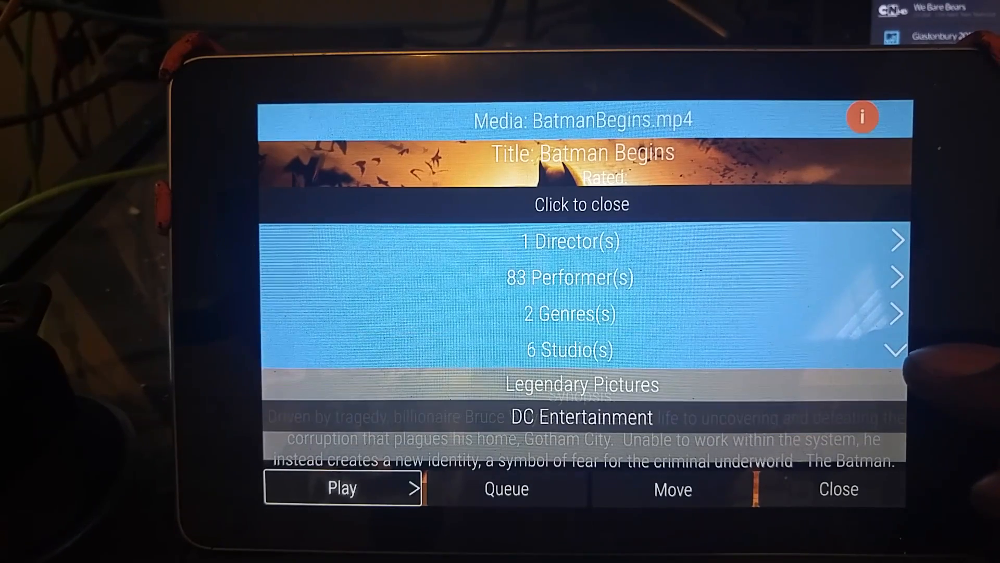
{"action": "left_click", "coordinate": [896, 350]}
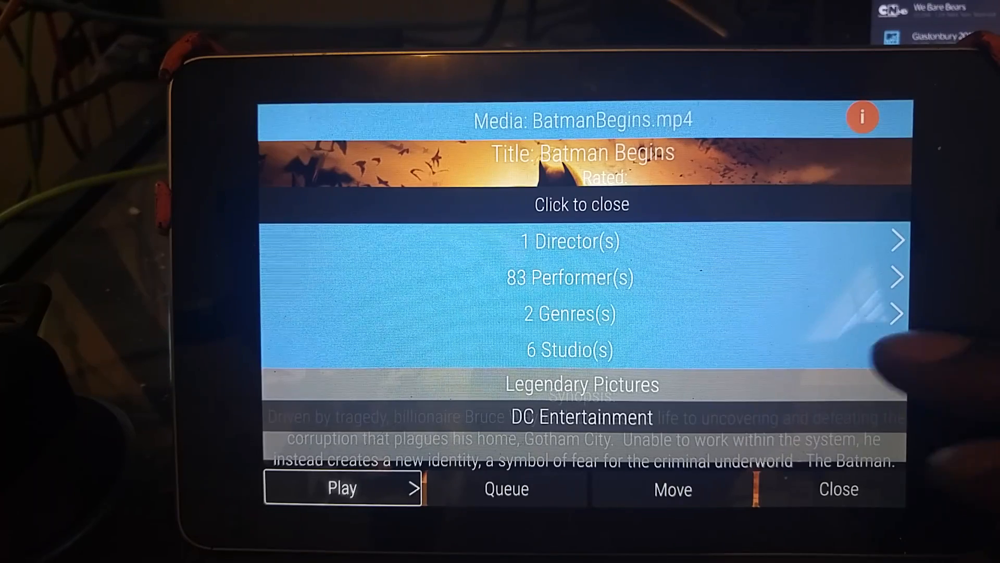
Step: Expand the performers and filter the library to movies featuring Liam Neeson
{"action": "left_click", "coordinate": [569, 277]}
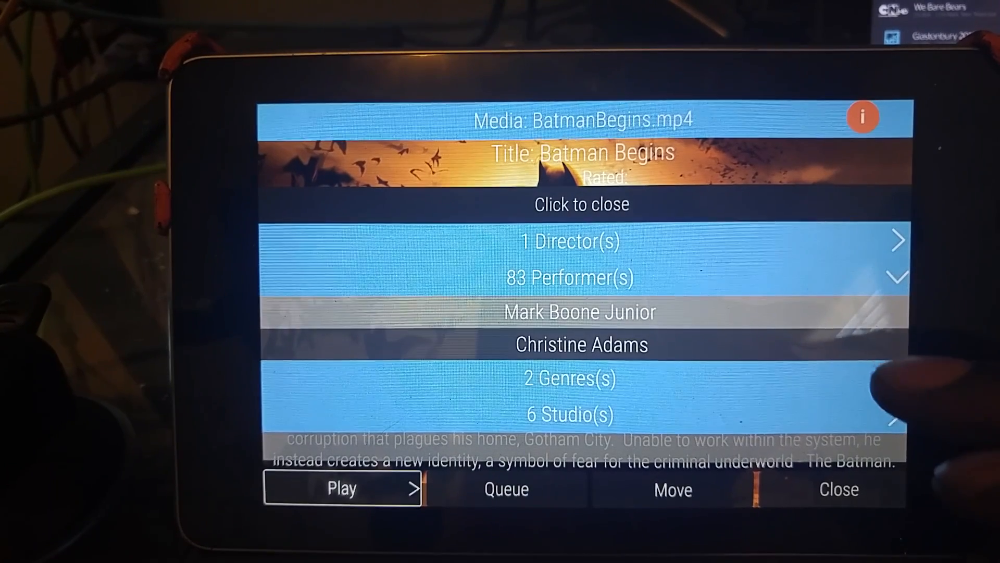
{"action": "scroll", "scroll_direction": "down", "scroll_amount": 3}
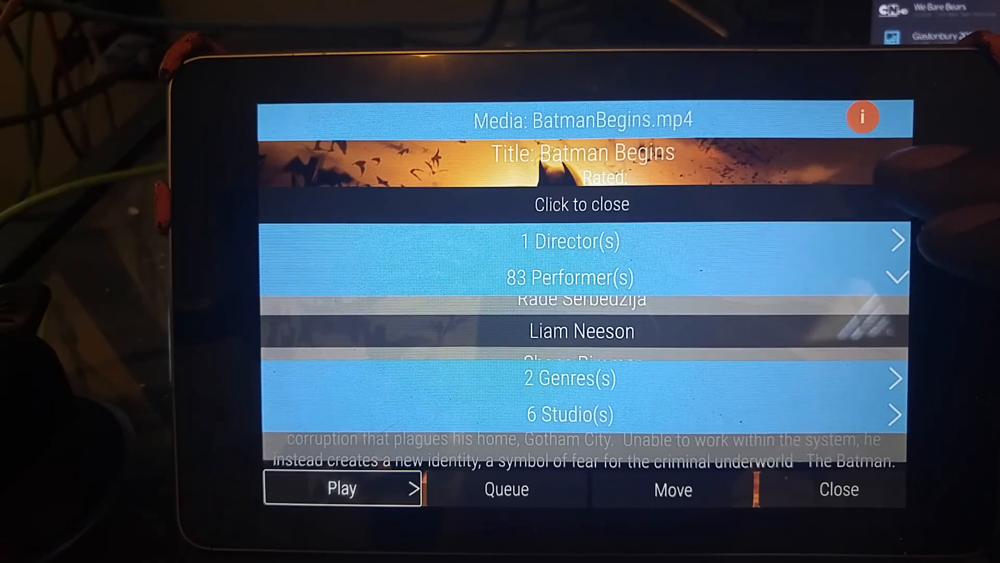
{"action": "left_click", "coordinate": [838, 489]}
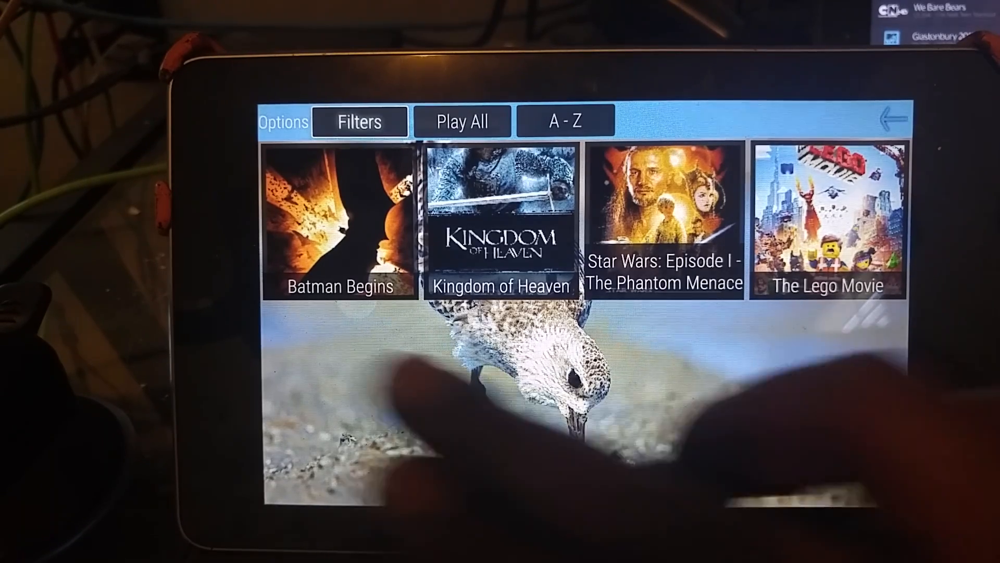
Step: Glance at The Lego Movie, then filter from The Phantom Menace to films directed by George Lucas
{"action": "left_click", "coordinate": [828, 220]}
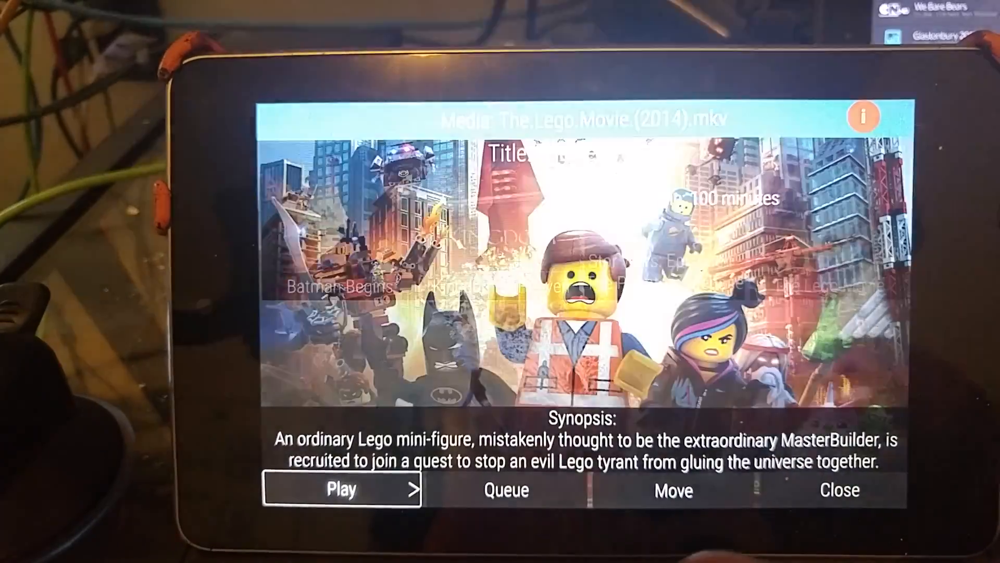
{"action": "left_click", "coordinate": [840, 489]}
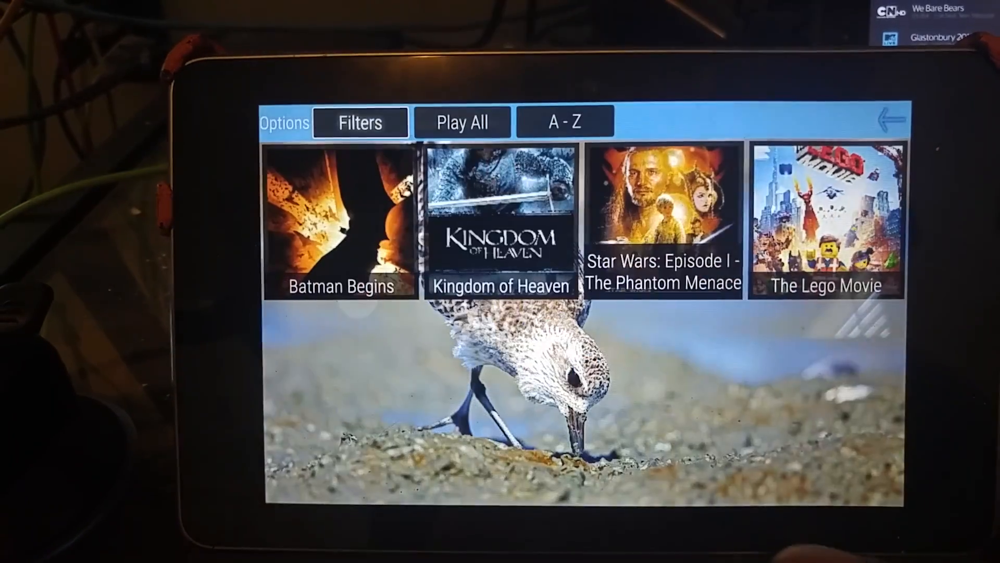
{"action": "left_click", "coordinate": [663, 217]}
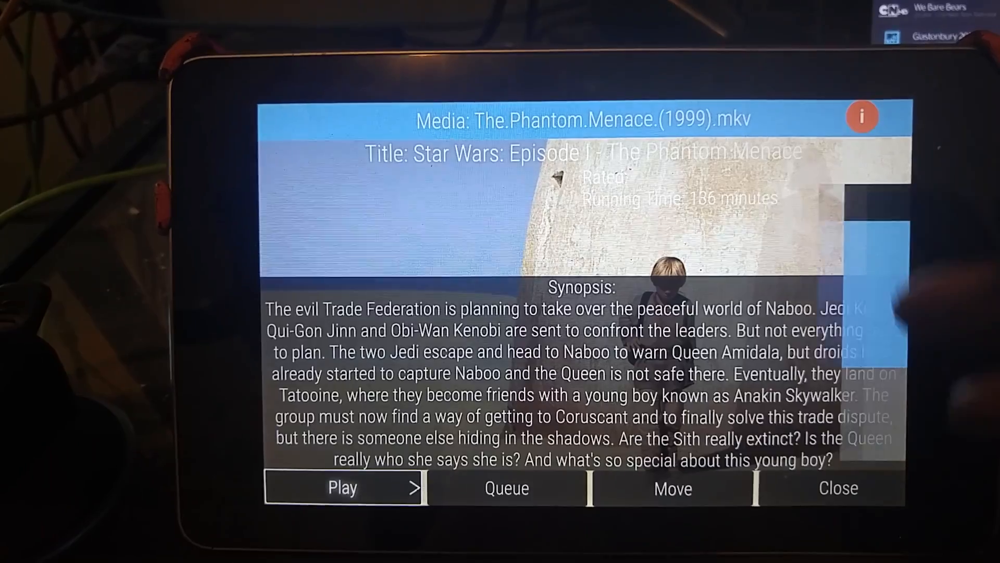
{"action": "left_click", "coordinate": [862, 117]}
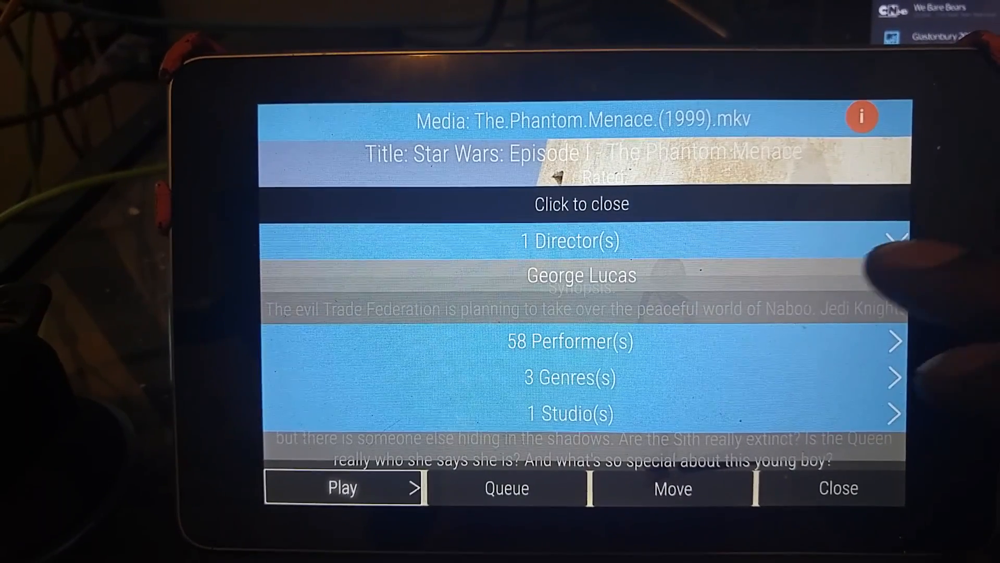
{"action": "left_click", "coordinate": [837, 488]}
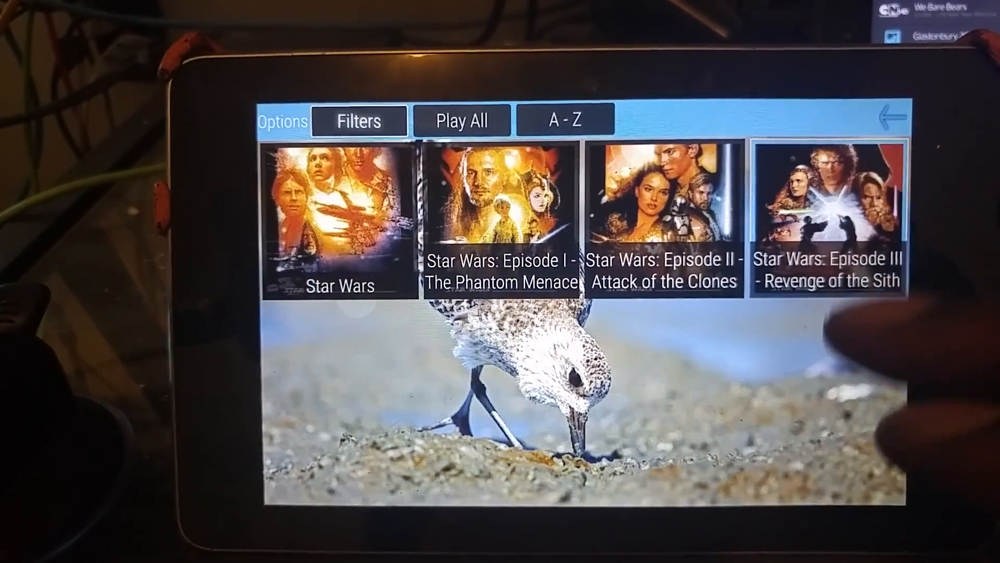
Step: From Revenge of the Sith's credits, filter to movies featuring Samuel L. Jackson
{"action": "left_click", "coordinate": [827, 220]}
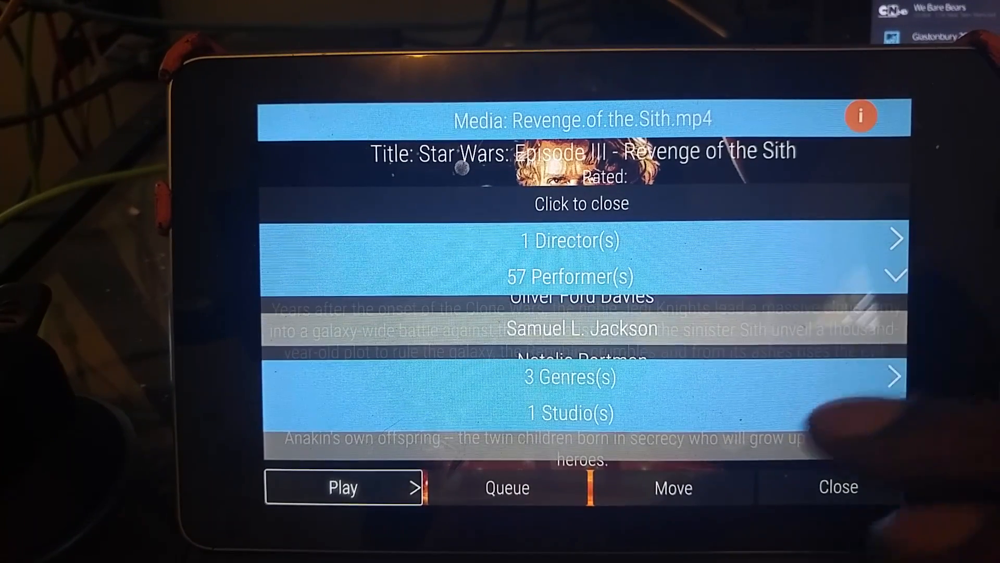
{"action": "left_click", "coordinate": [838, 486]}
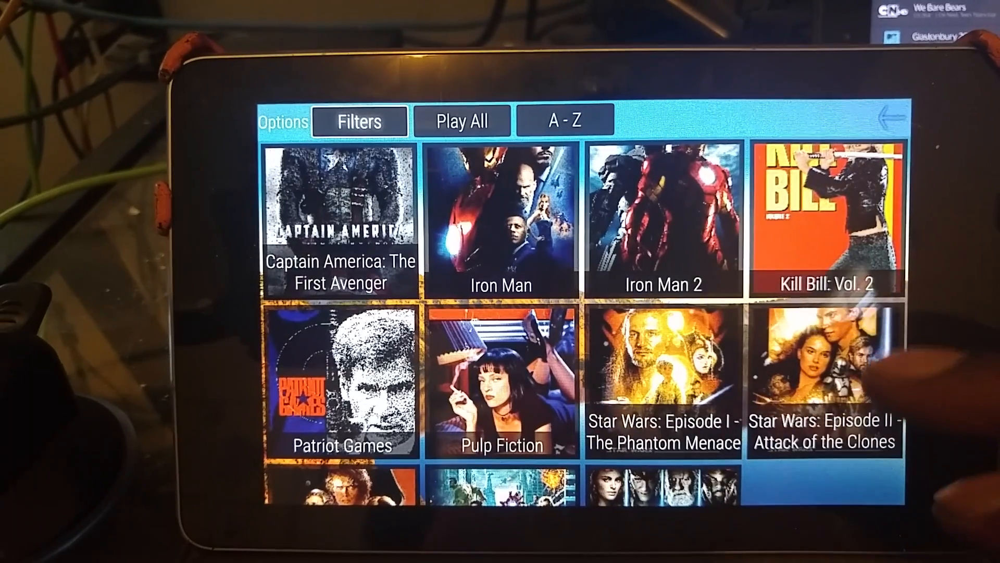
Step: From Kill Bill: Vol. 2's credits, filter to movies by its director (Kill Bill, Pulp Fiction)
{"action": "left_click", "coordinate": [825, 217]}
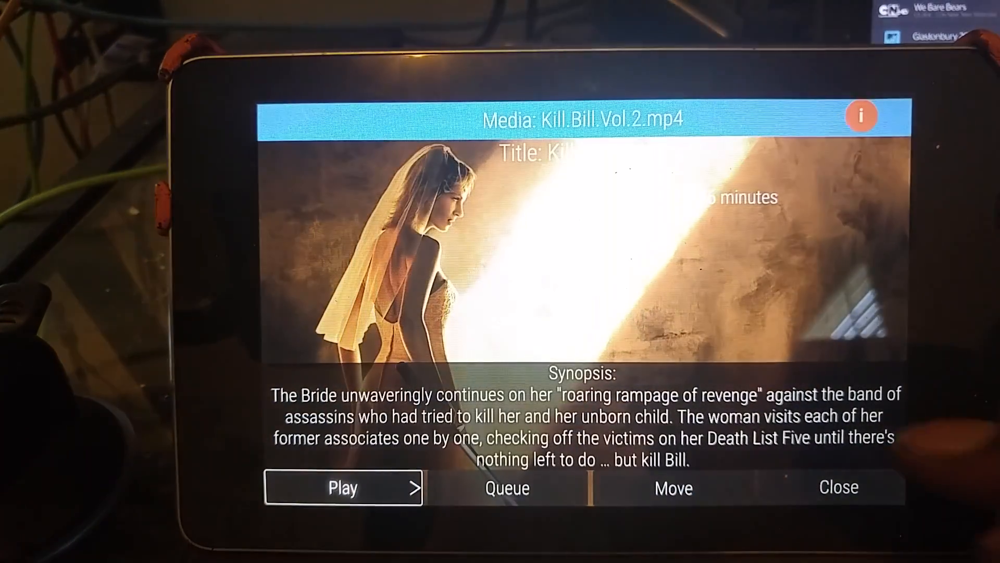
{"action": "left_click", "coordinate": [860, 116]}
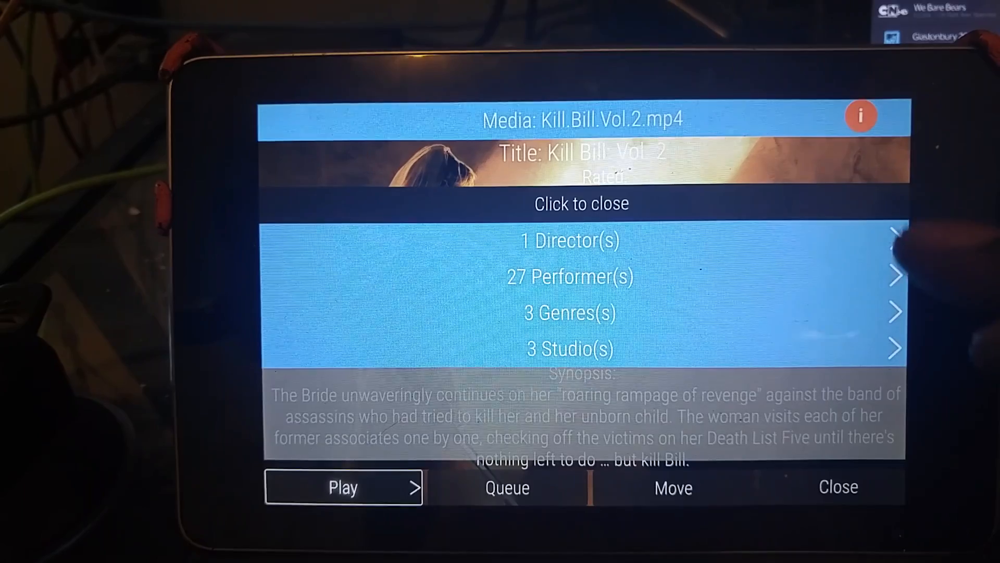
{"action": "left_click", "coordinate": [837, 486]}
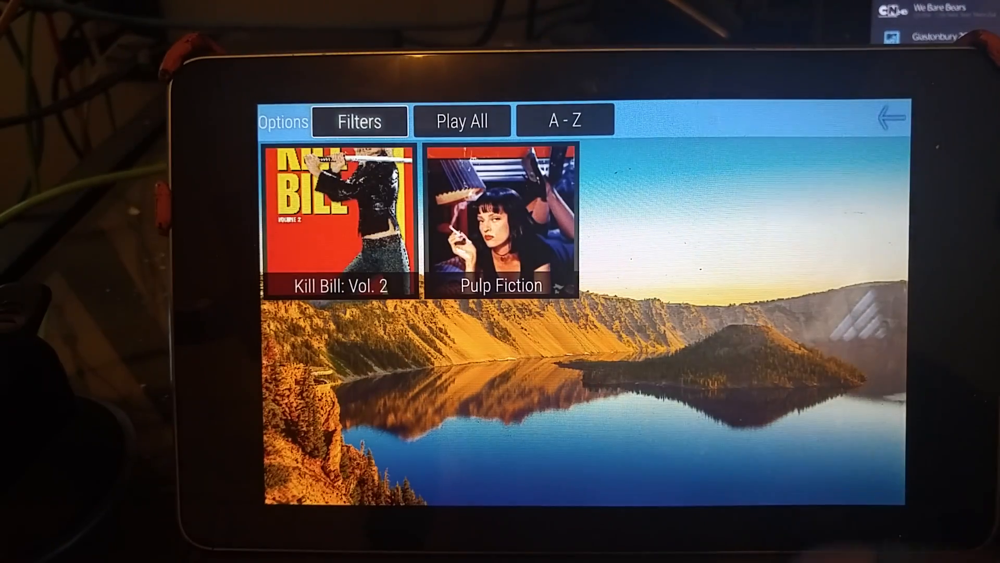